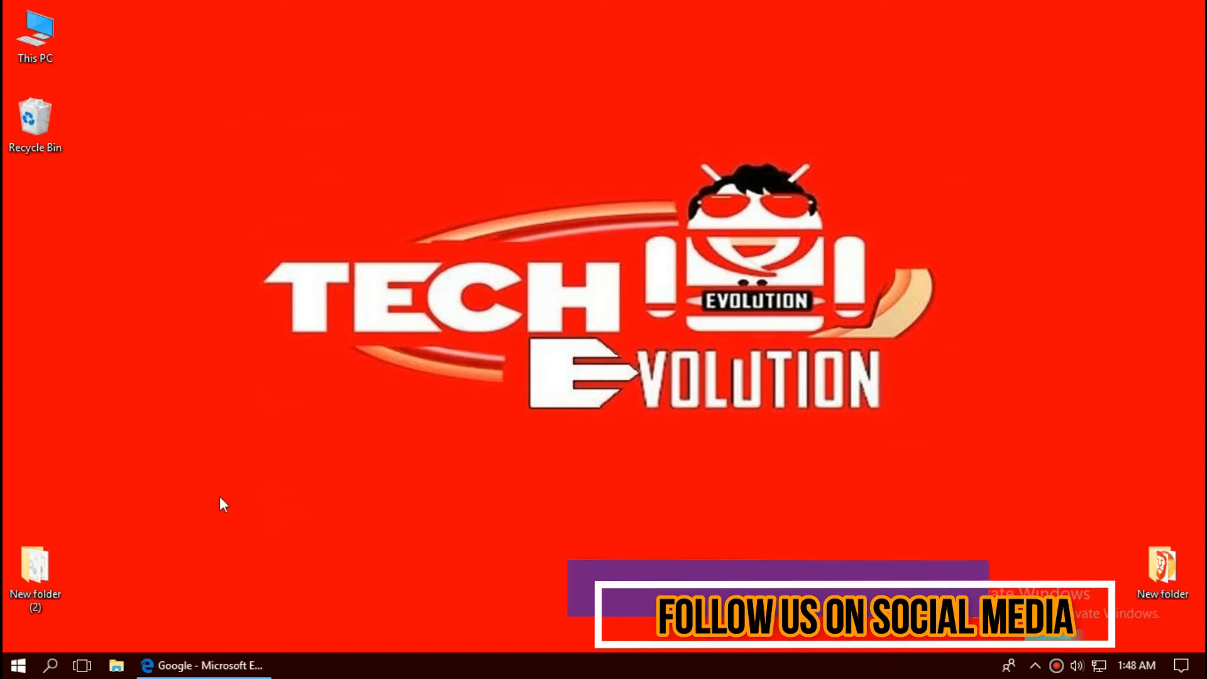
- Bring Edge forward and open the 'msvcp140d.dll free download | DLL-files.com' result
left_click(203, 665)
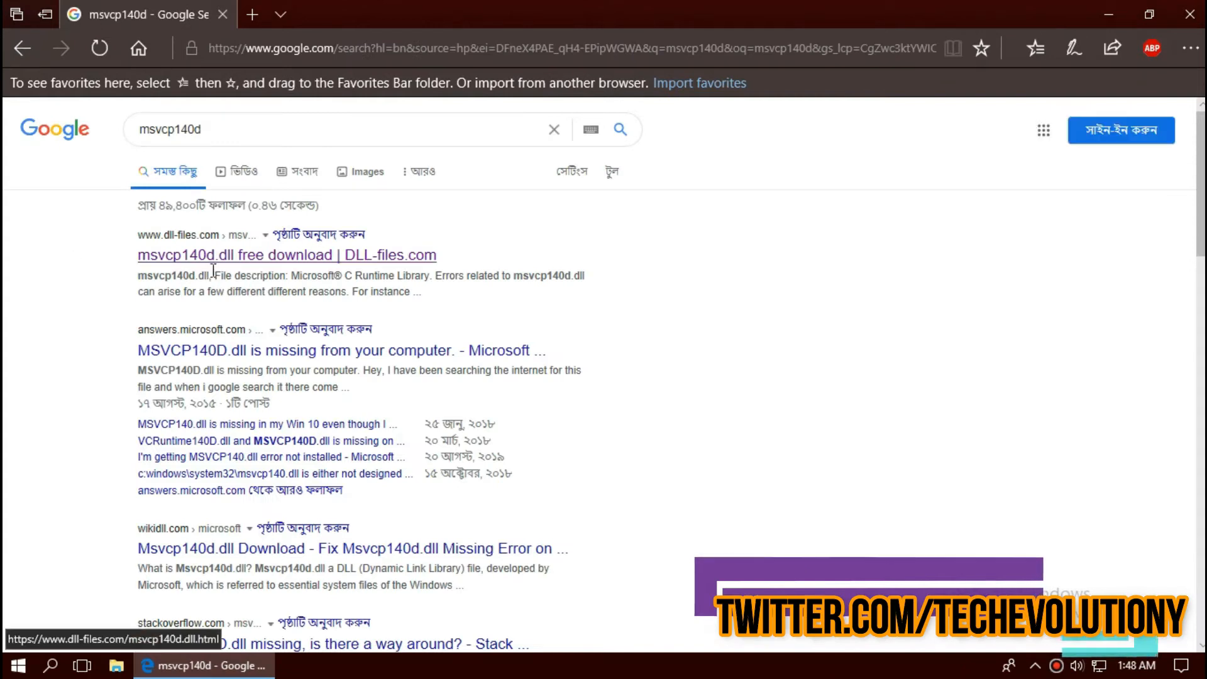
left_click(285, 255)
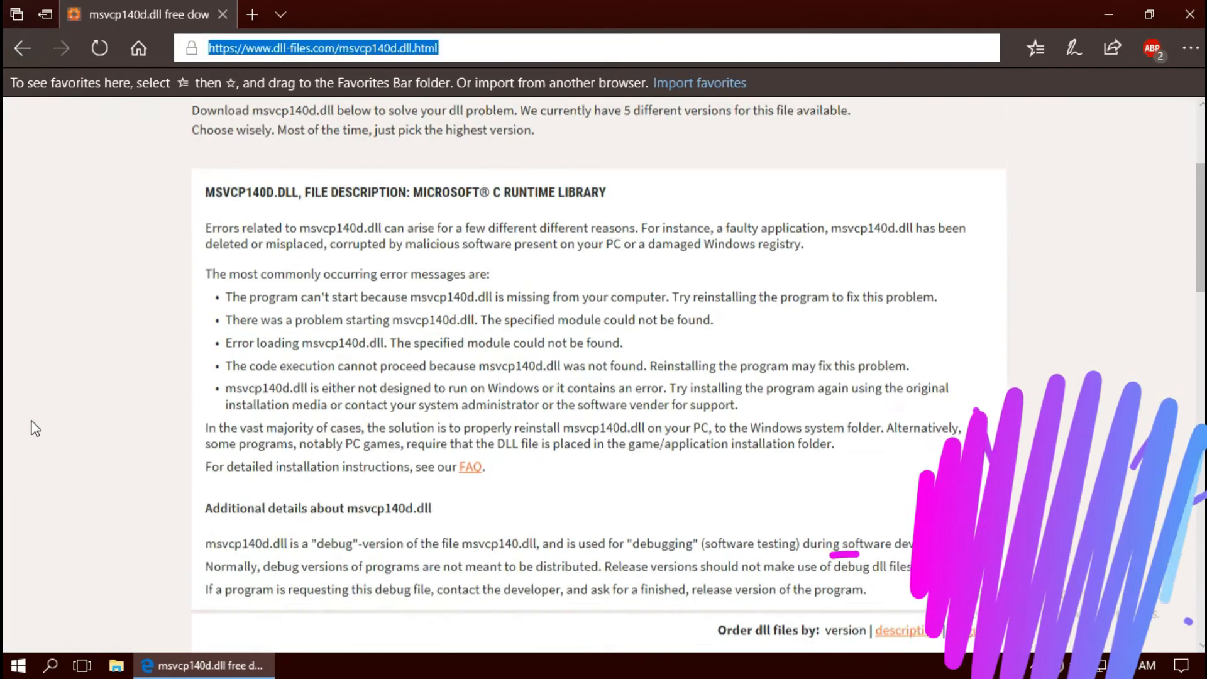
scroll("down", 3)
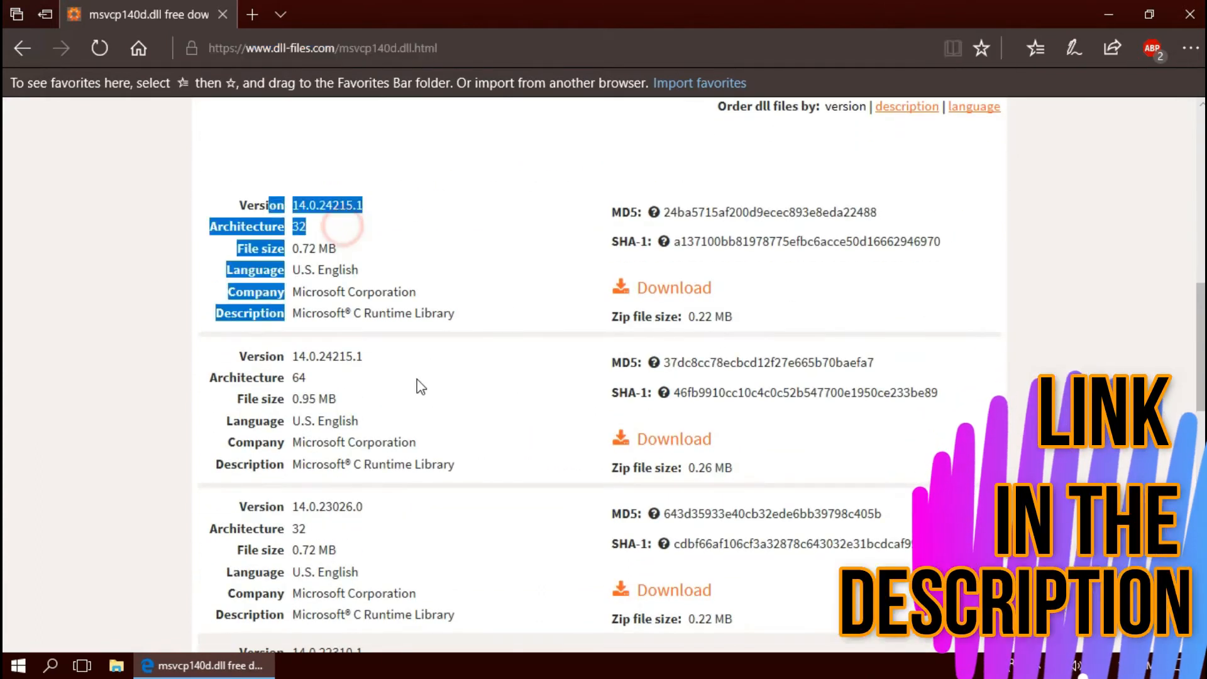
scroll("down", 3)
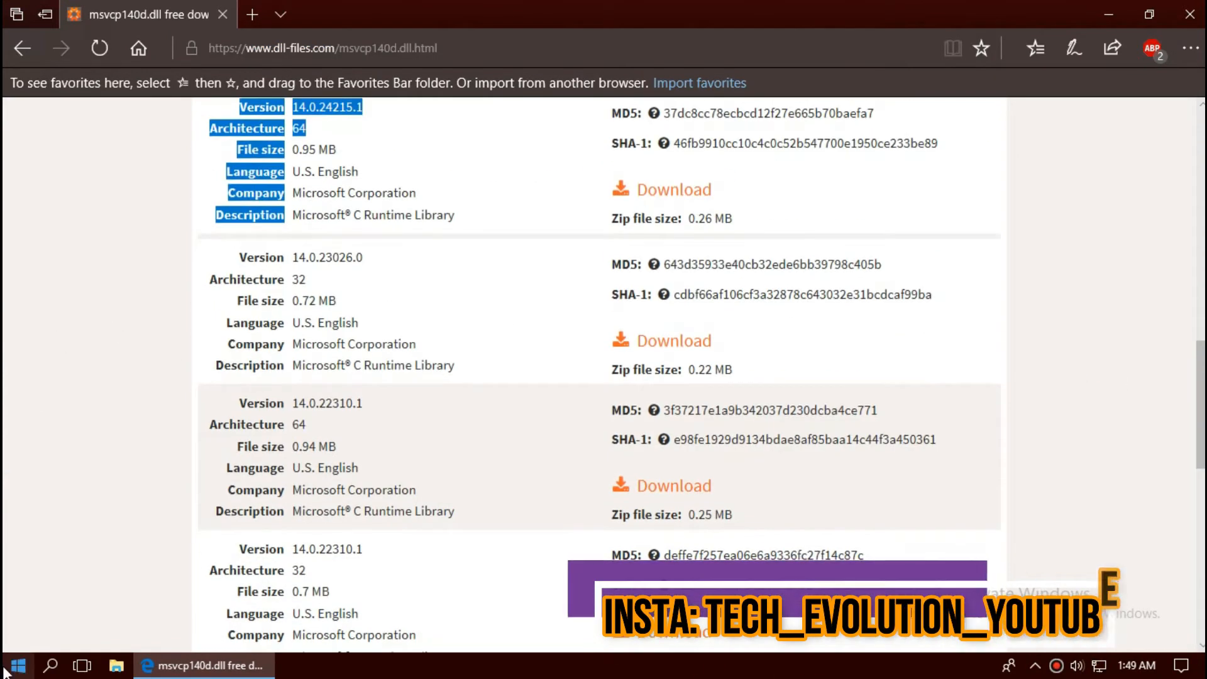
left_click(15, 665)
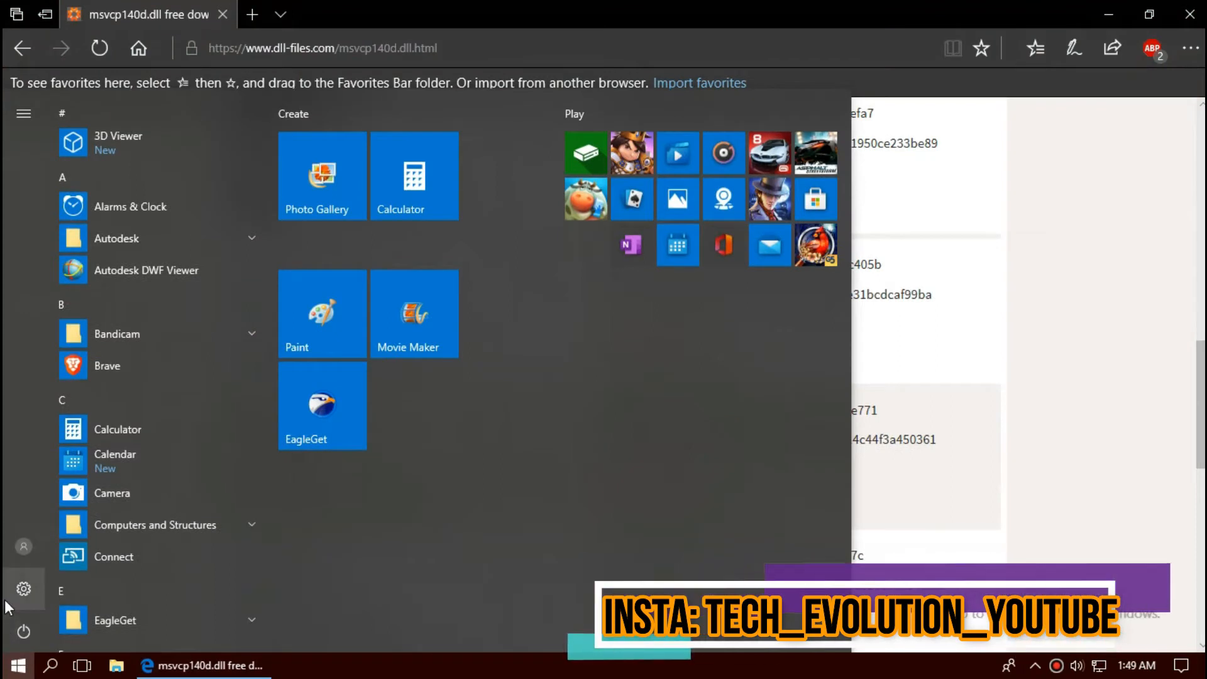
type("syst")
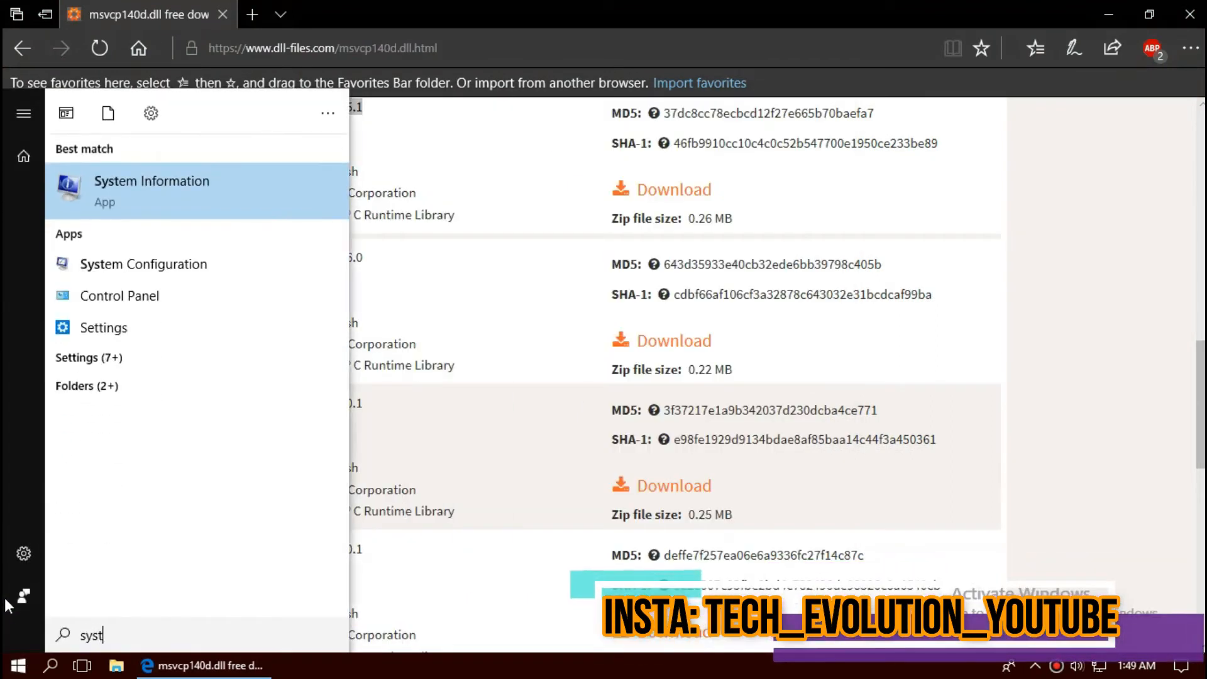
left_click(151, 190)
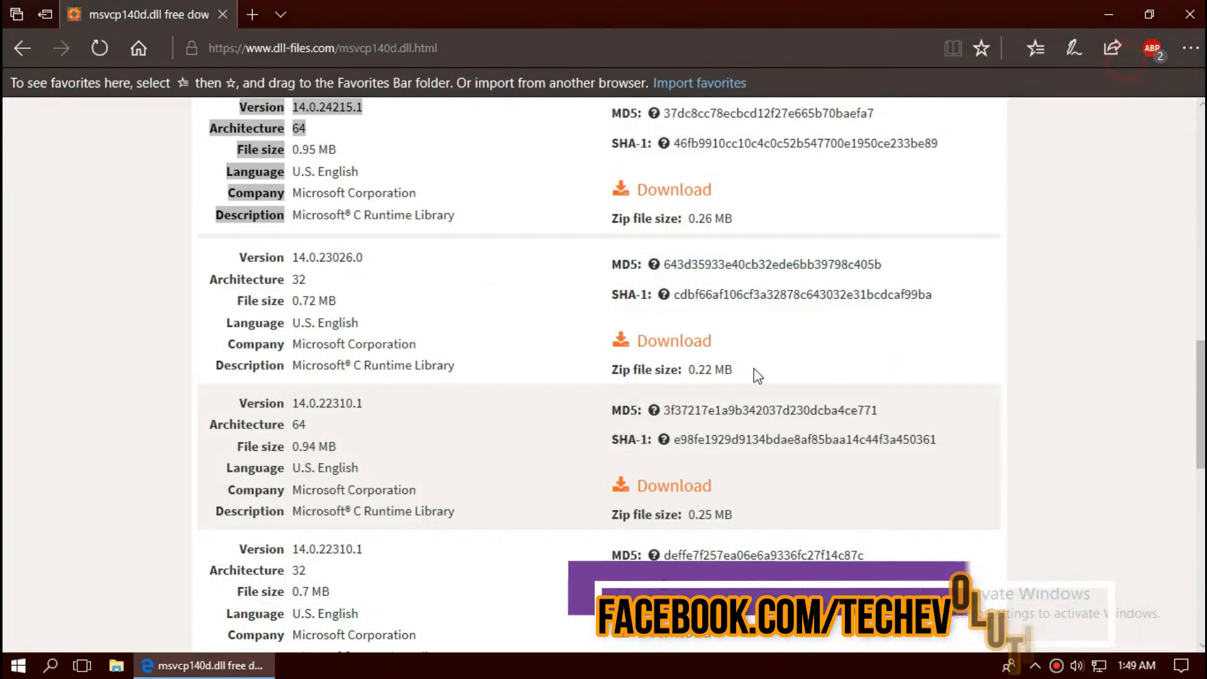
scroll("up", 3)
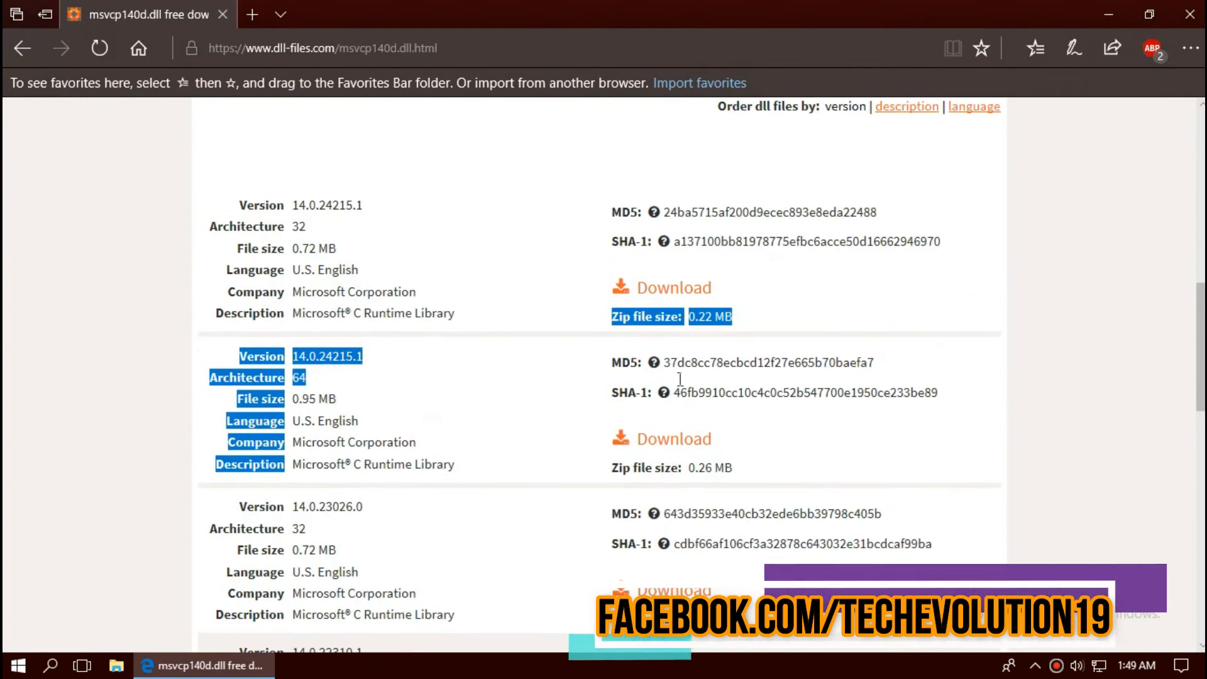
- Start the download of msvcp140d.dll version 14.0.24215.1, 64-bit architecture
left_click(671, 439)
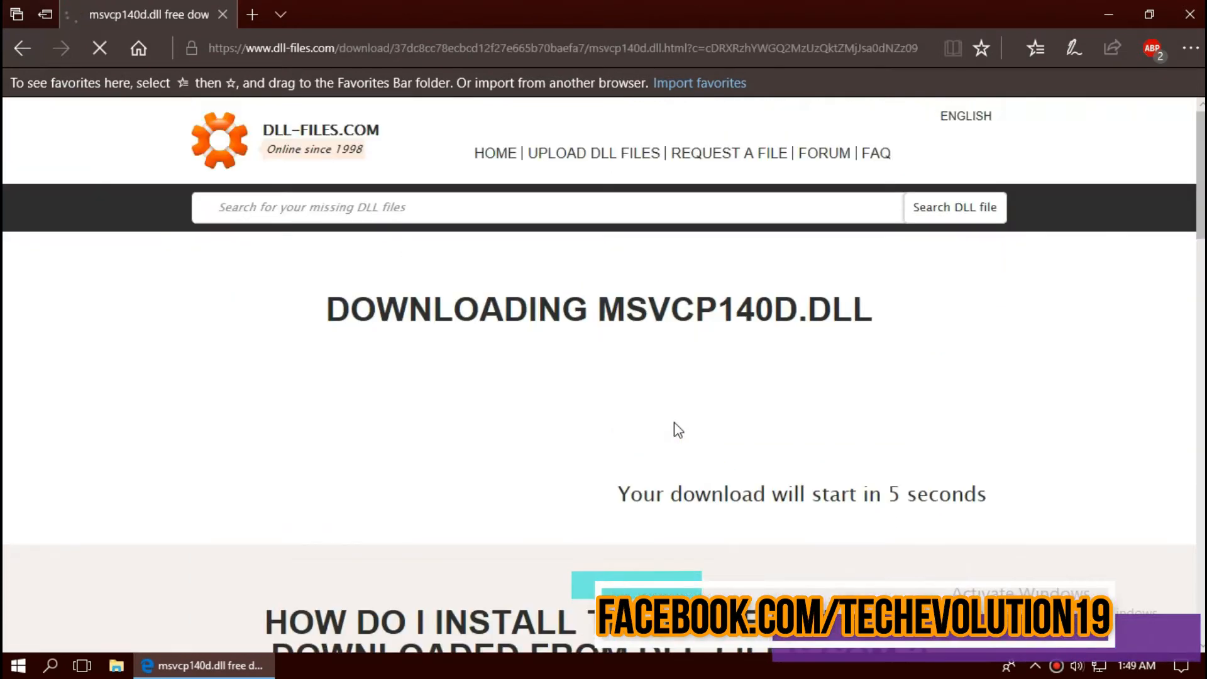
scroll("down", 3)
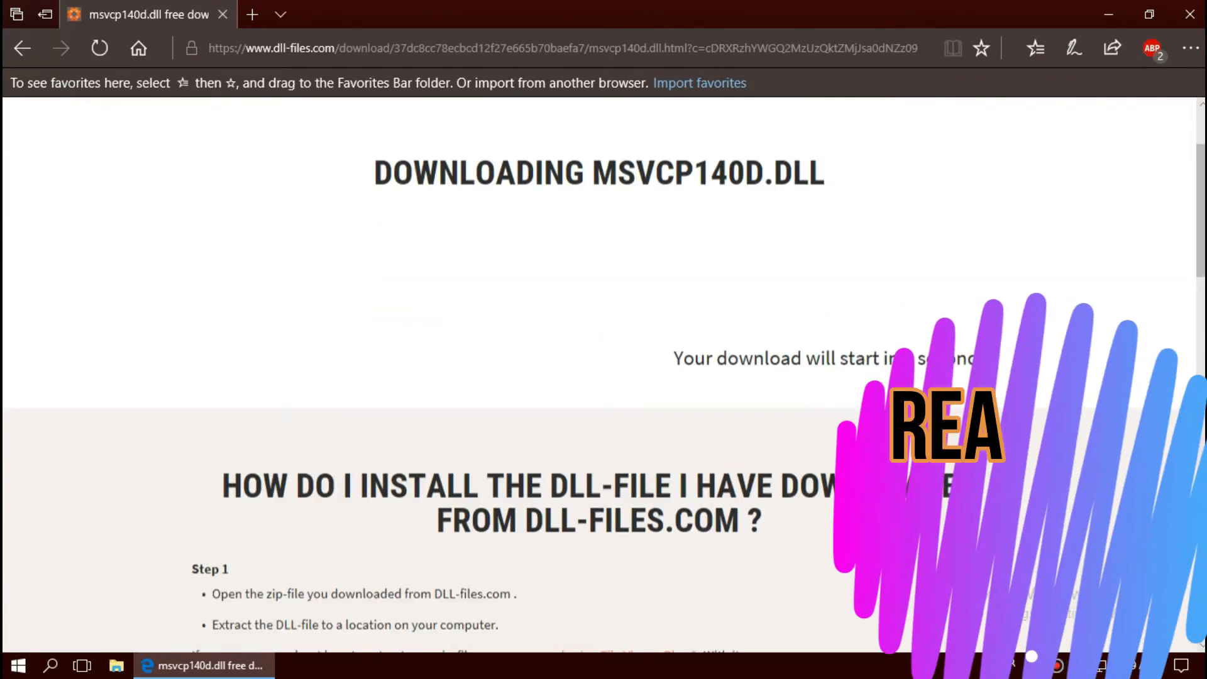
scroll("down", 3)
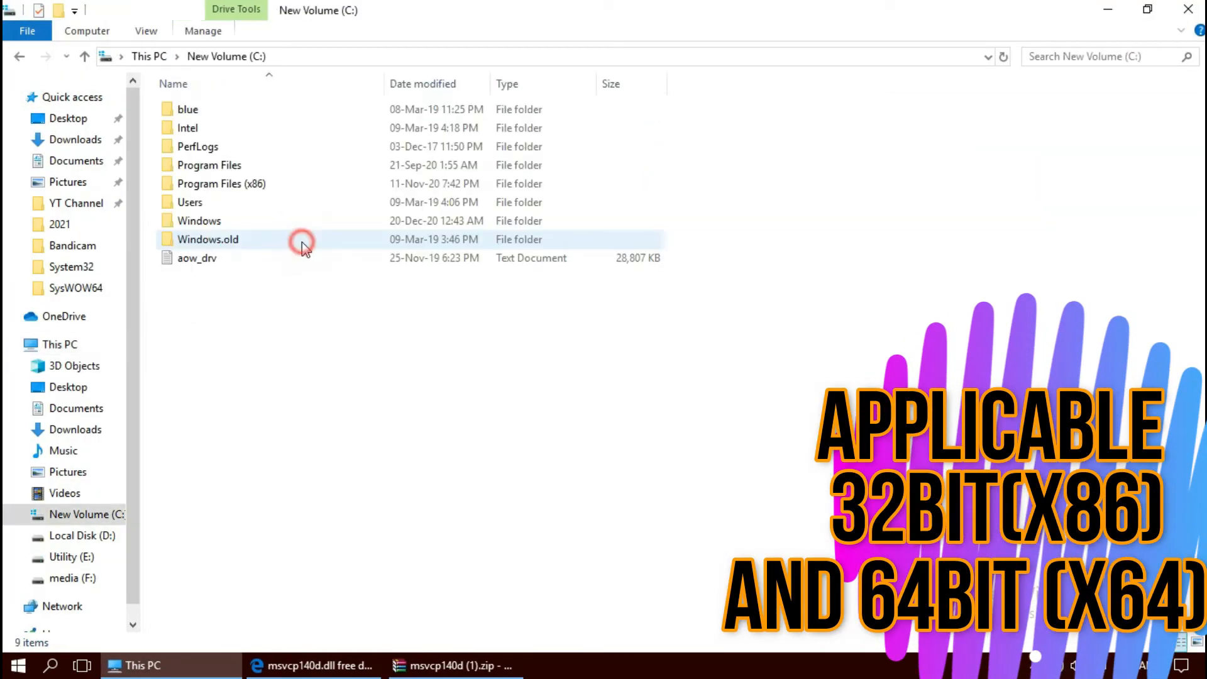
- Replace msvcp140d.dll in C:\Windows\System32, approving the administrator permission prompt
double_click(199, 220)
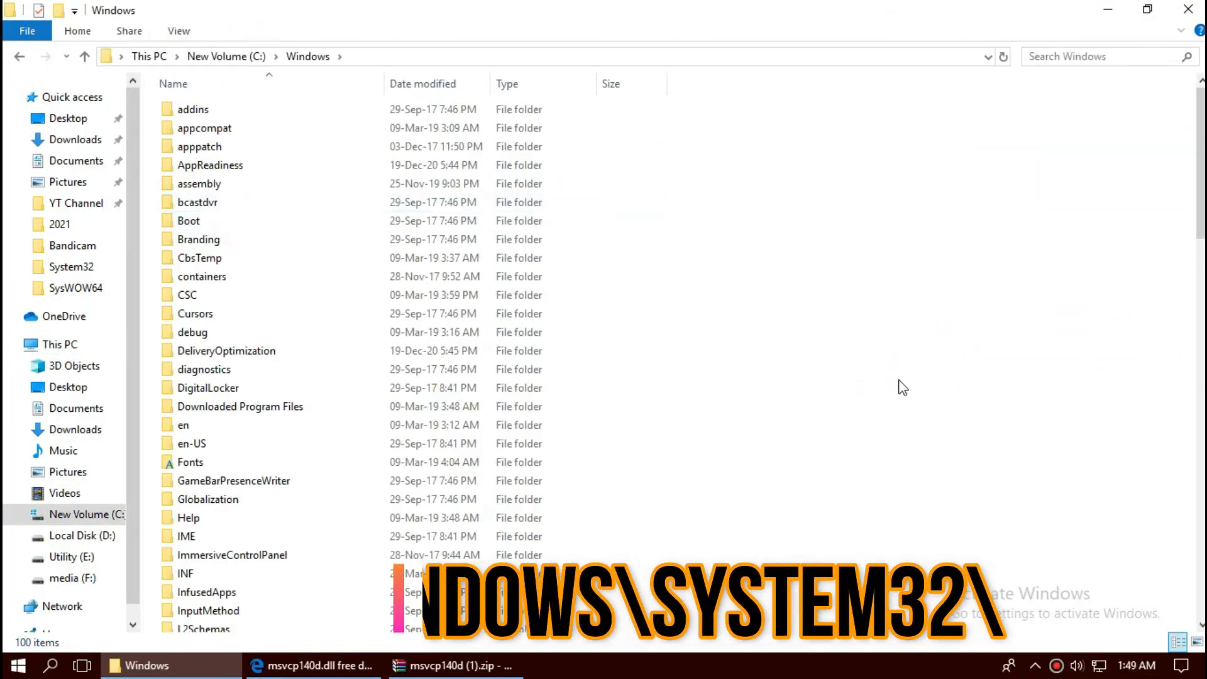
scroll("down", 3)
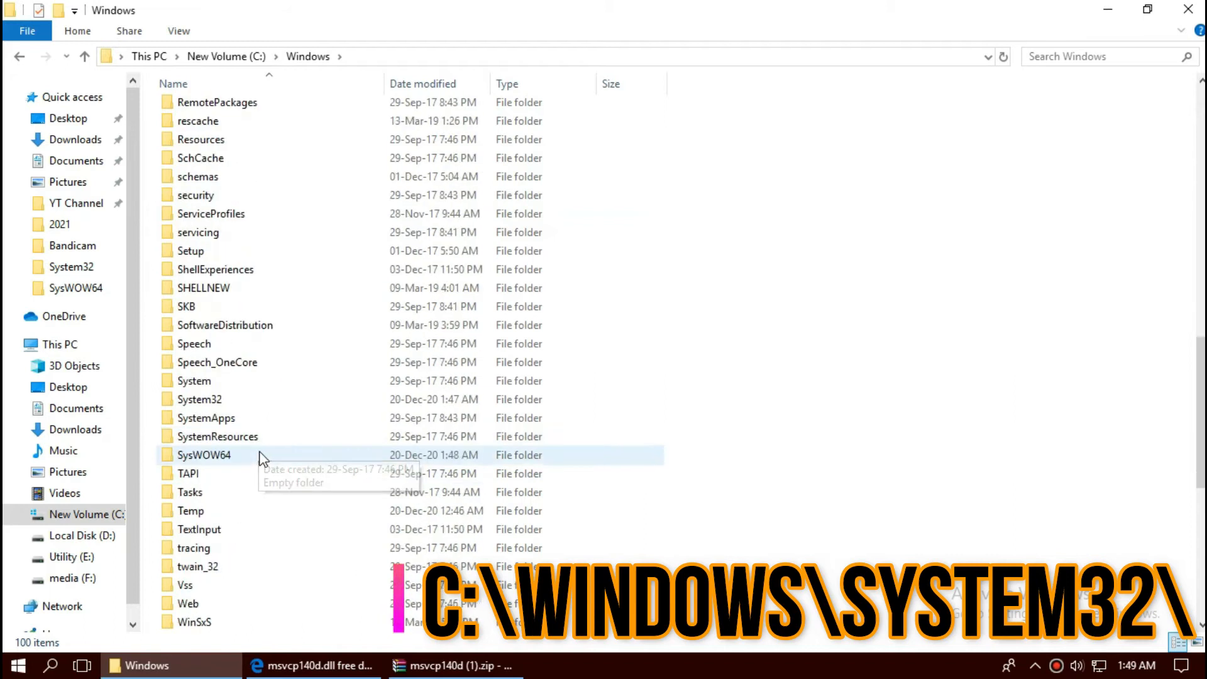
double_click(199, 399)
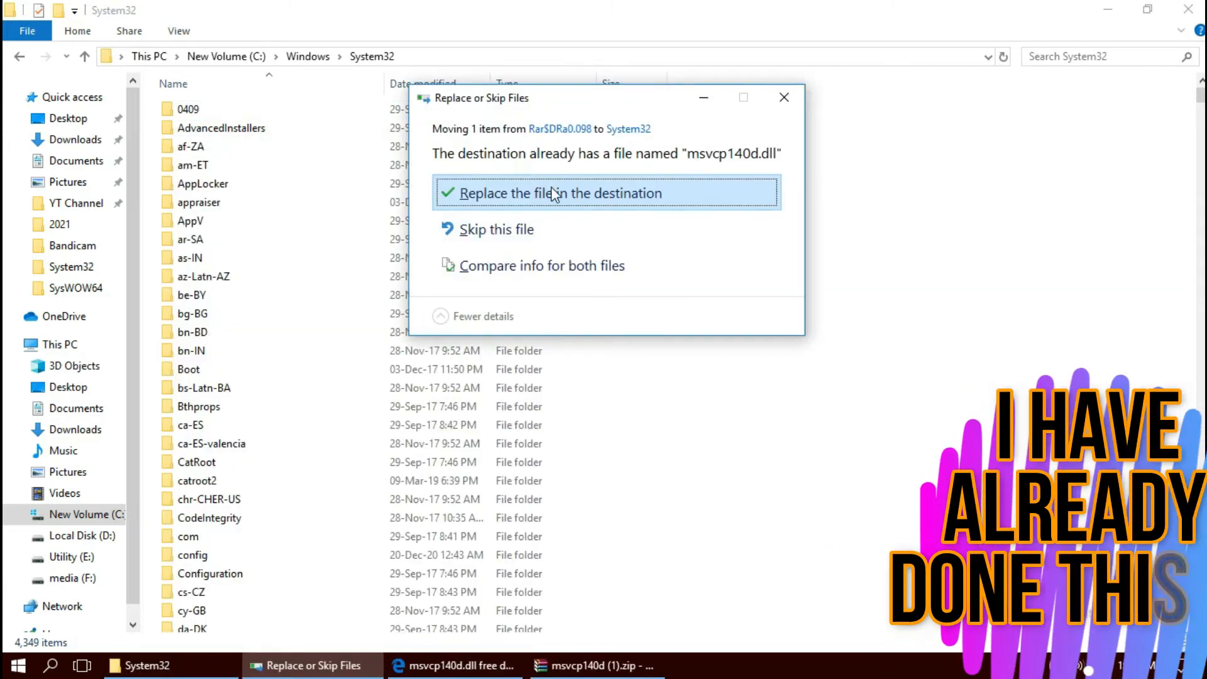
left_click(559, 193)
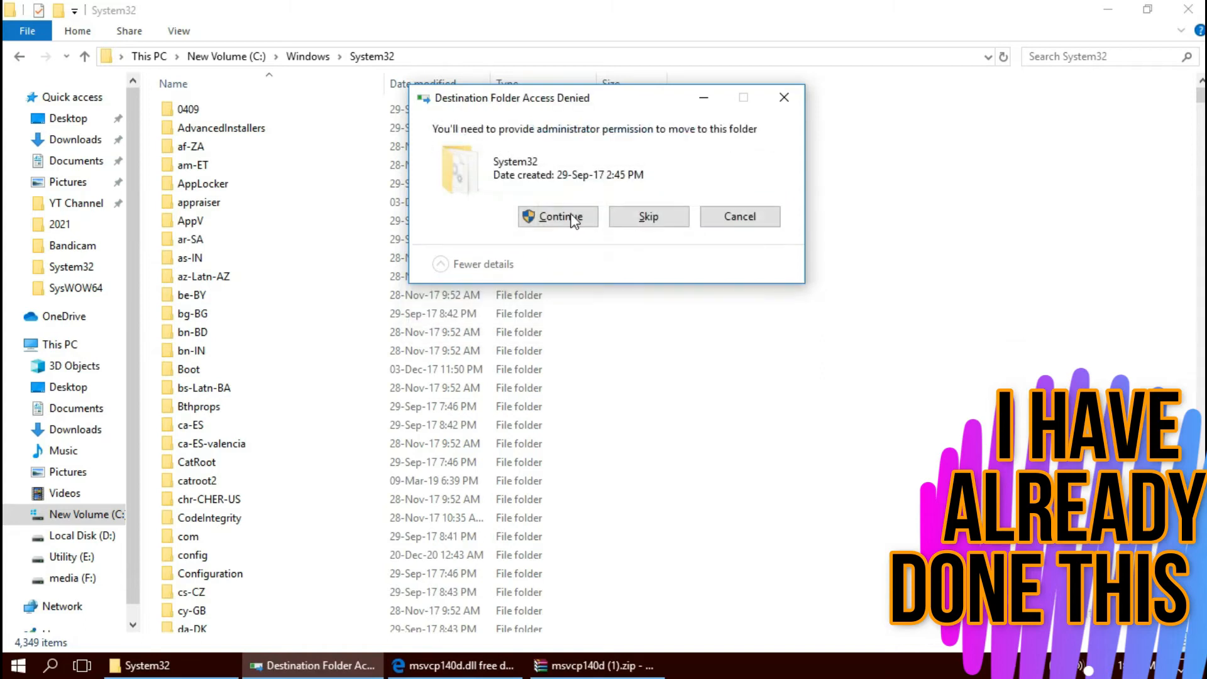
left_click(558, 216)
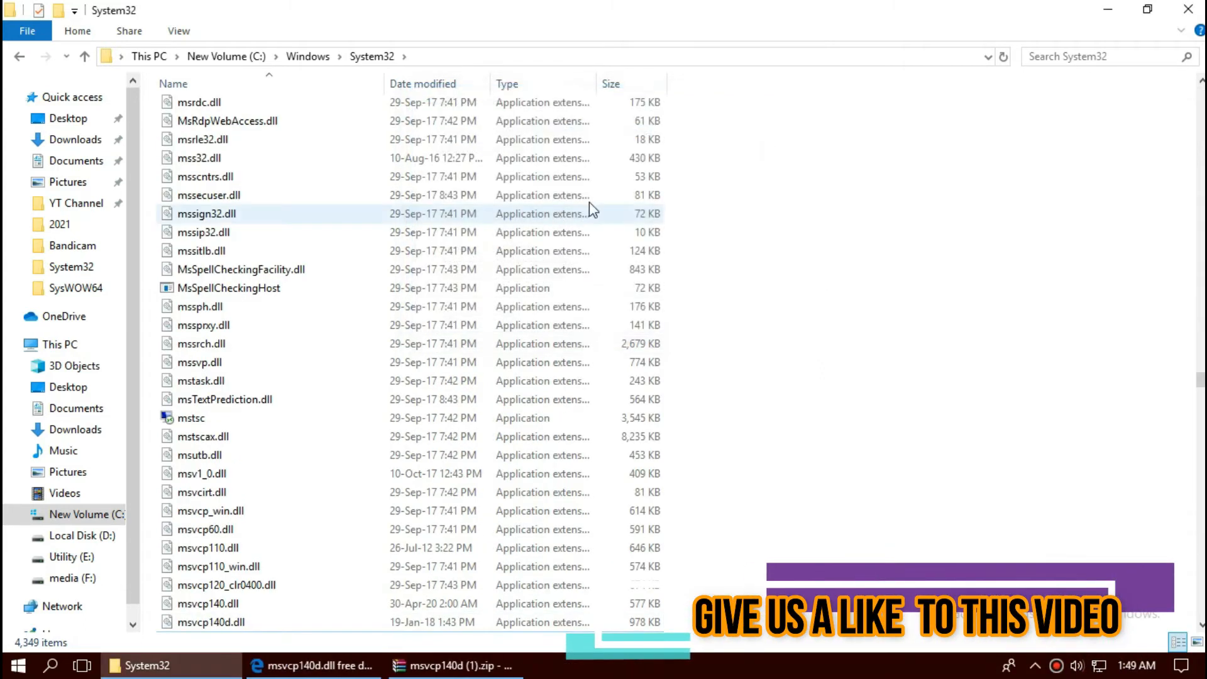
- Search System32 for msvcp140 to verify msvcp140d.dll, then close File Explorer
left_click(1093, 56)
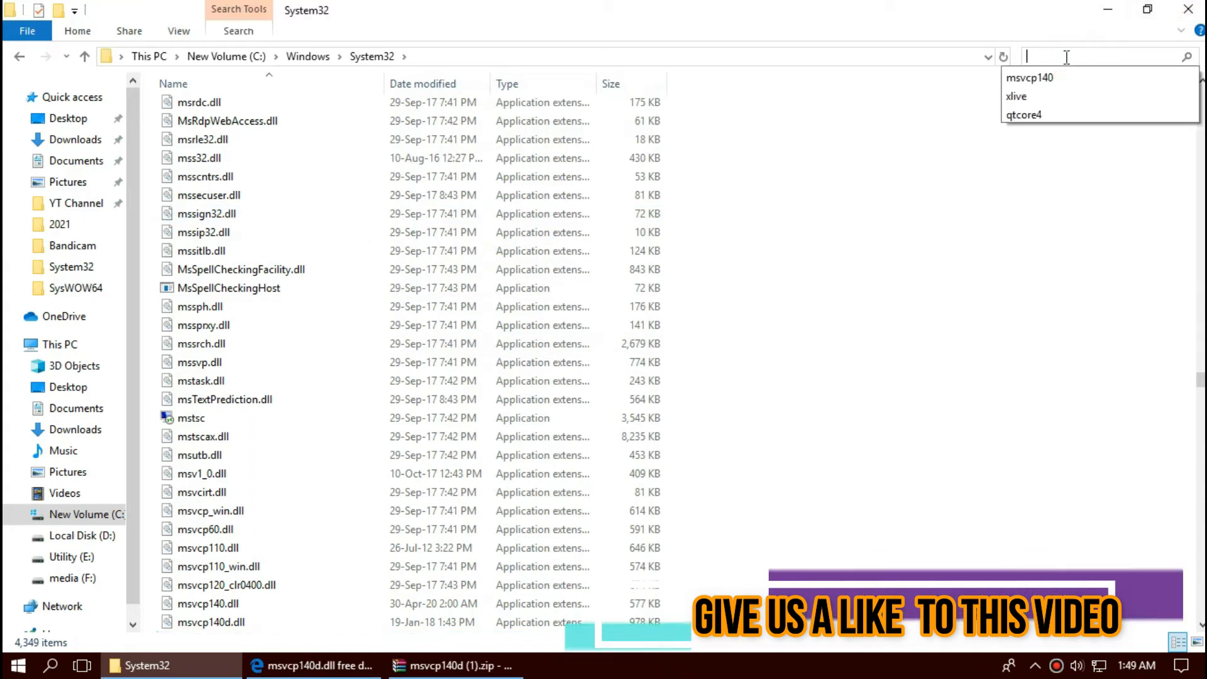
left_click(1030, 77)
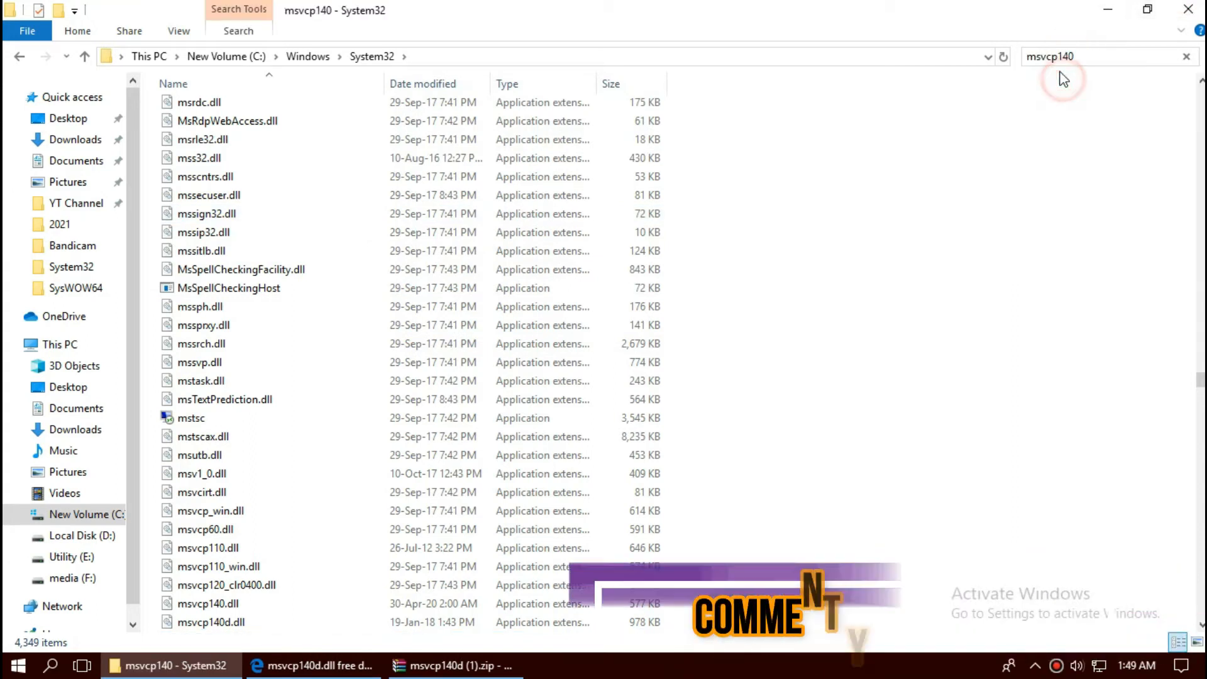
key("Return")
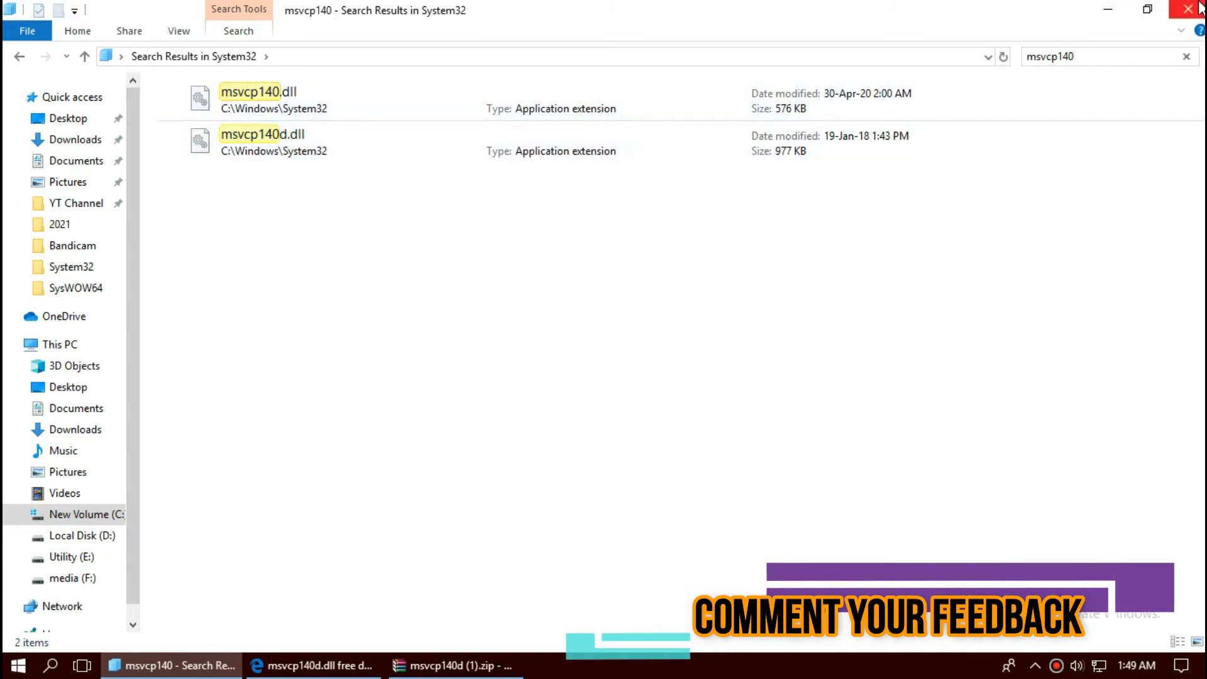
left_click(435, 666)
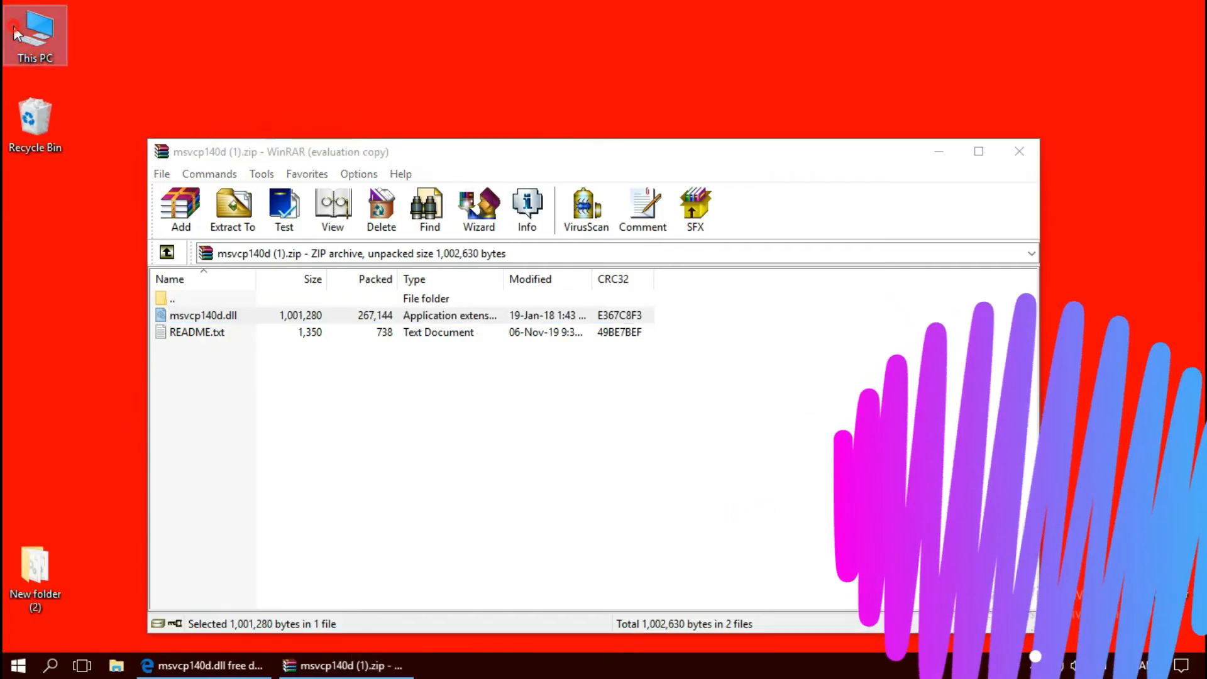
- Paste msvcp140d.dll into C:\Windows\SysWOW64 and approve the administrator permission request
double_click(35, 34)
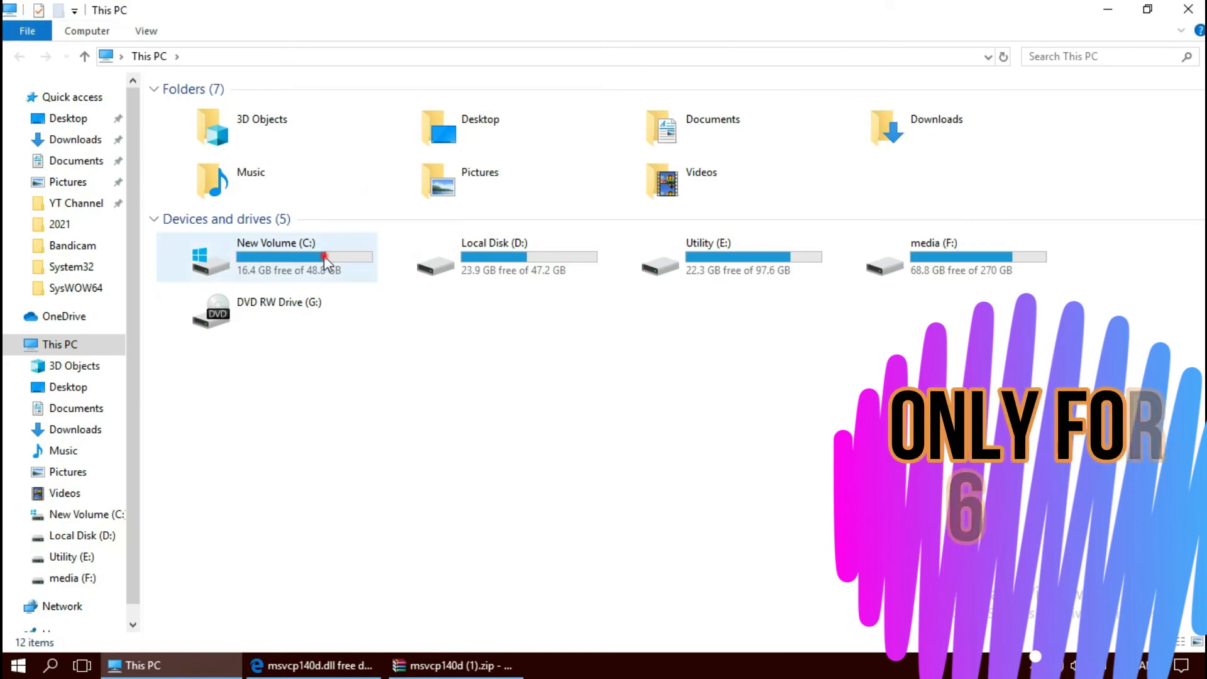
double_click(275, 257)
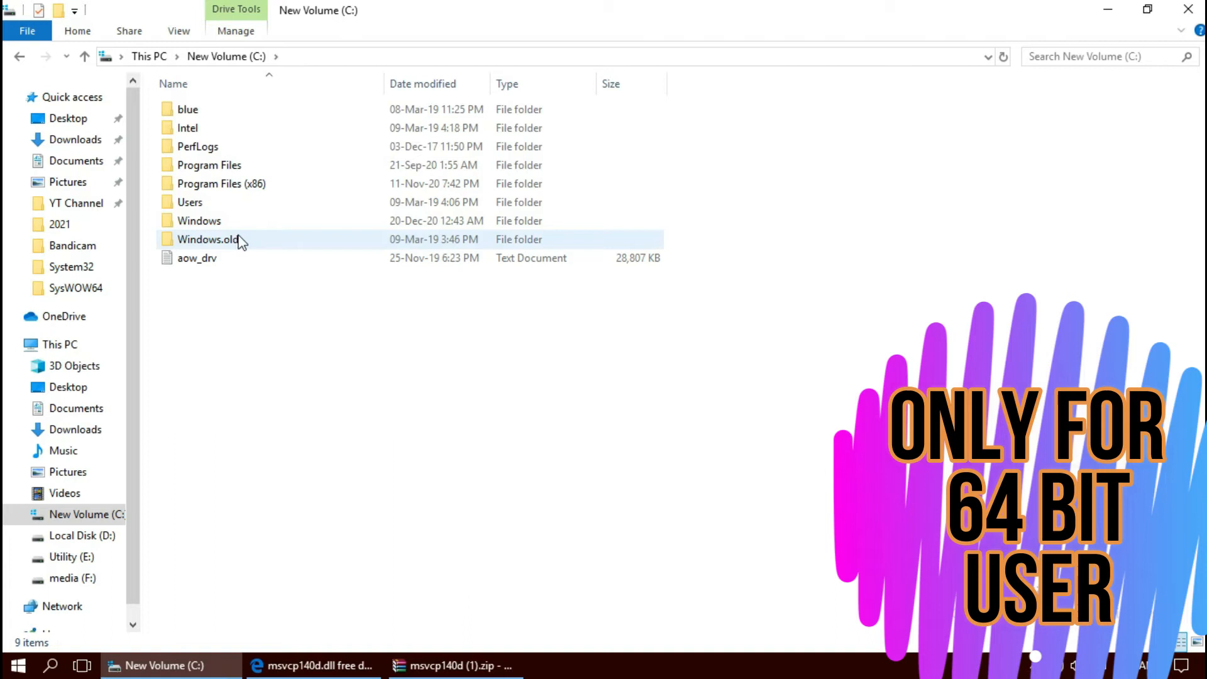
double_click(200, 221)
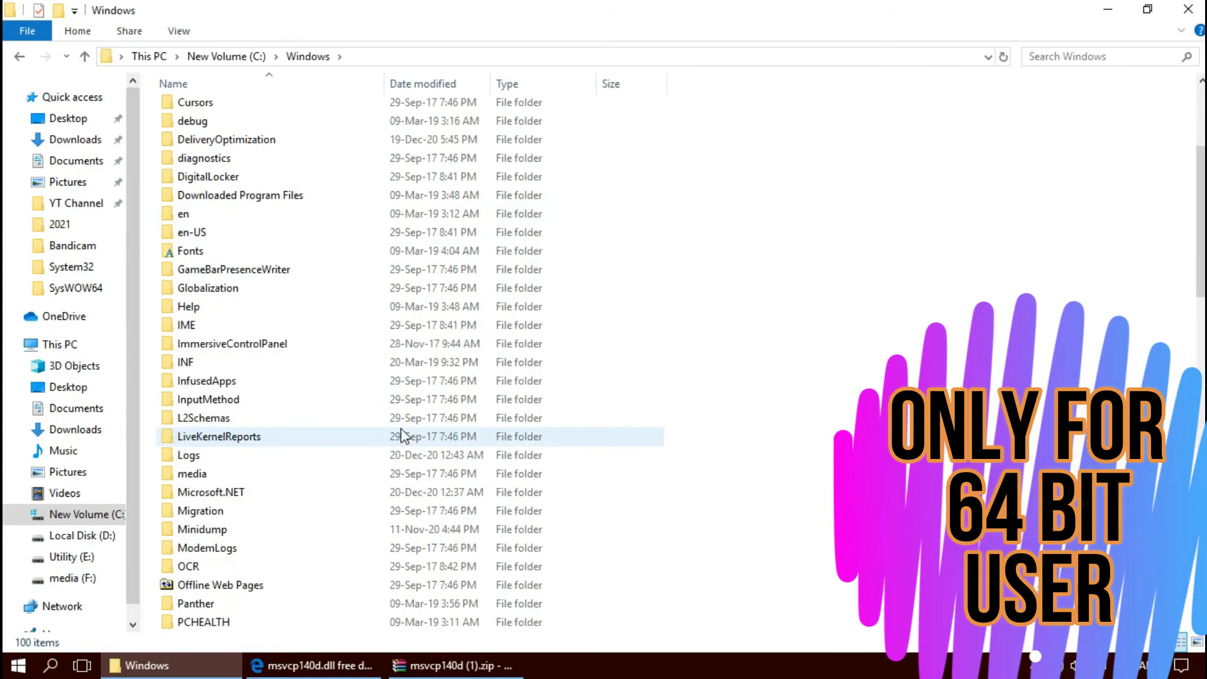
scroll("down", 3)
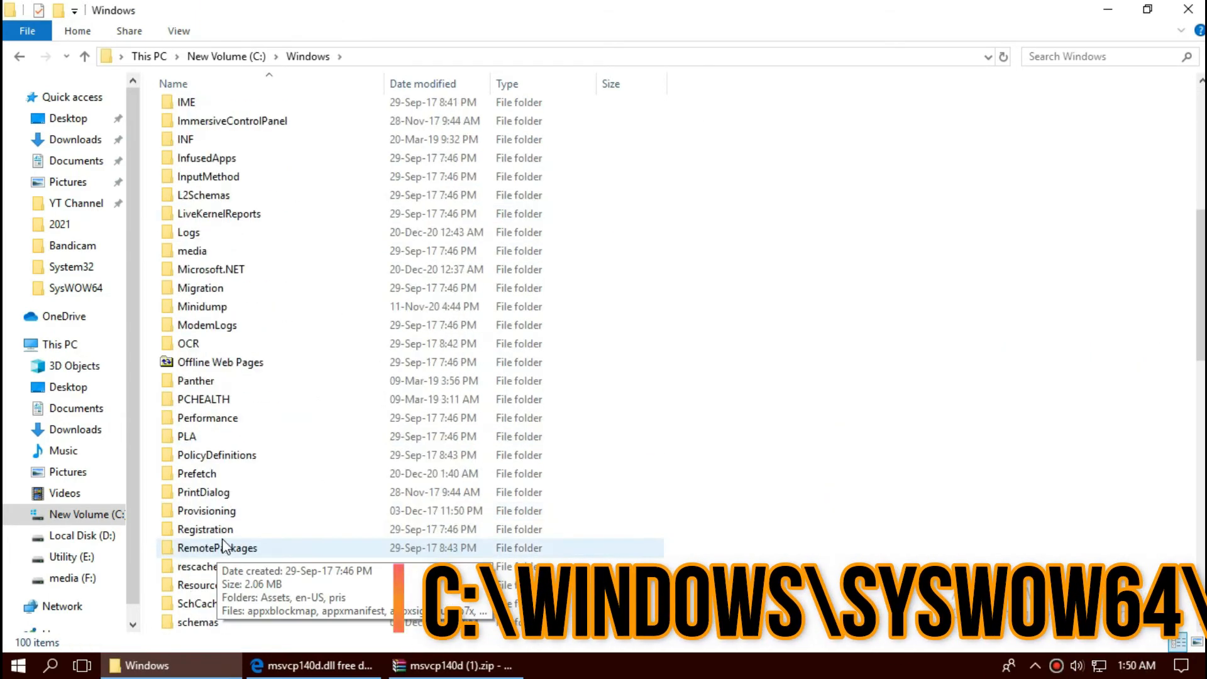
scroll("down", 3)
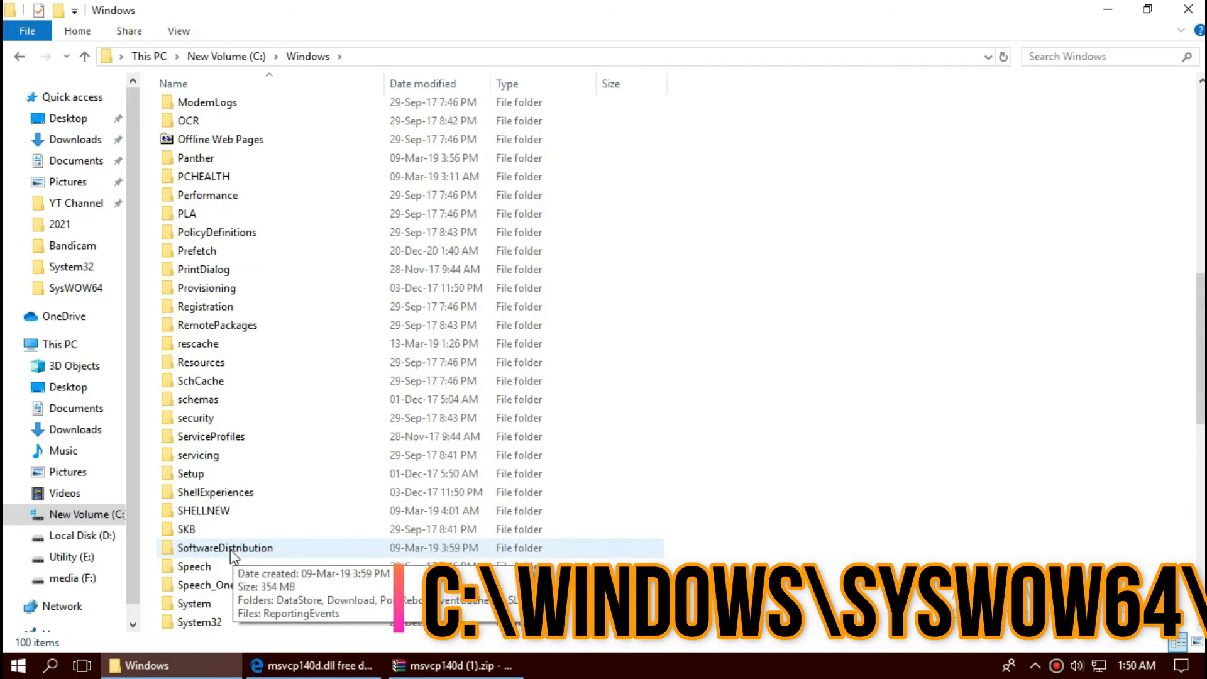
scroll("down", 3)
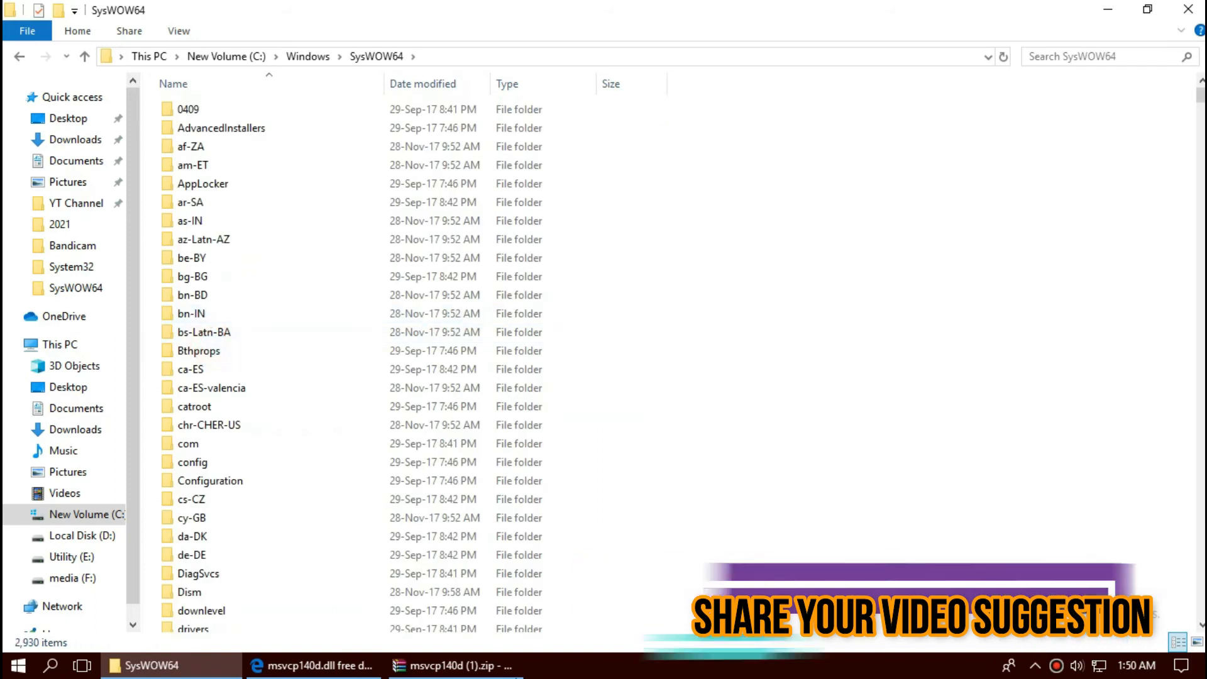
left_click(454, 665)
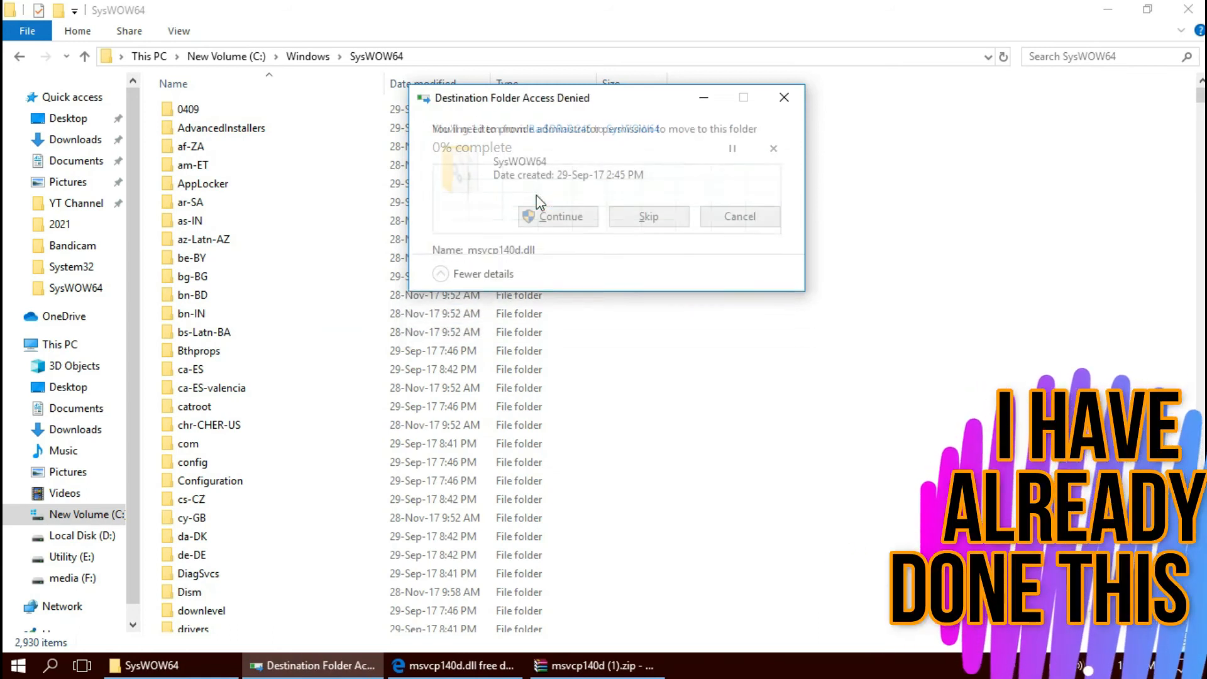
left_click(560, 217)
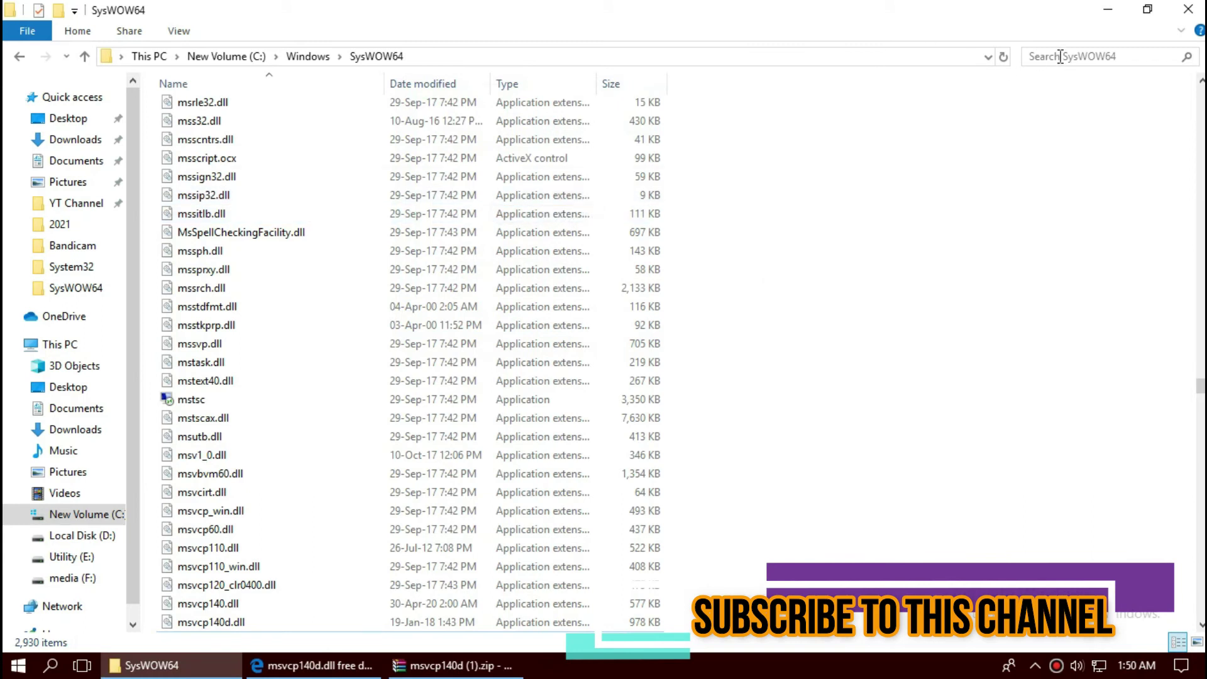
- Search SysWOW64 for 'msvcp140' to verify the DLL, then close File Explorer
type("msvcp140")
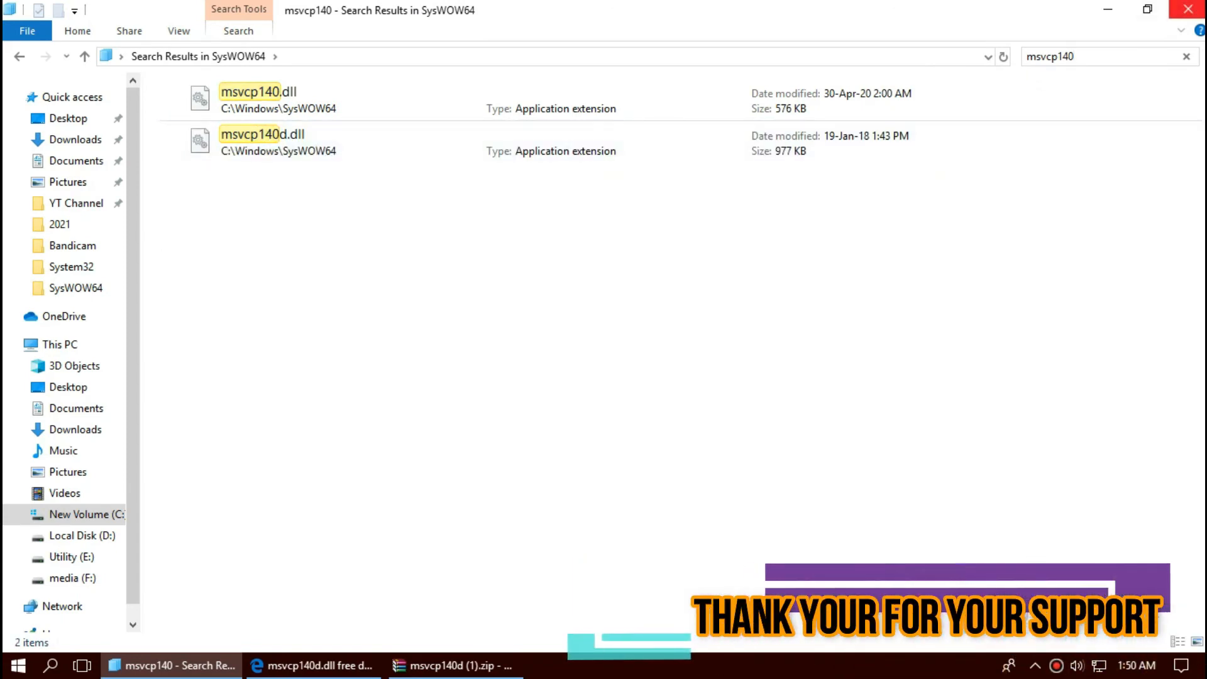
left_click(442, 666)
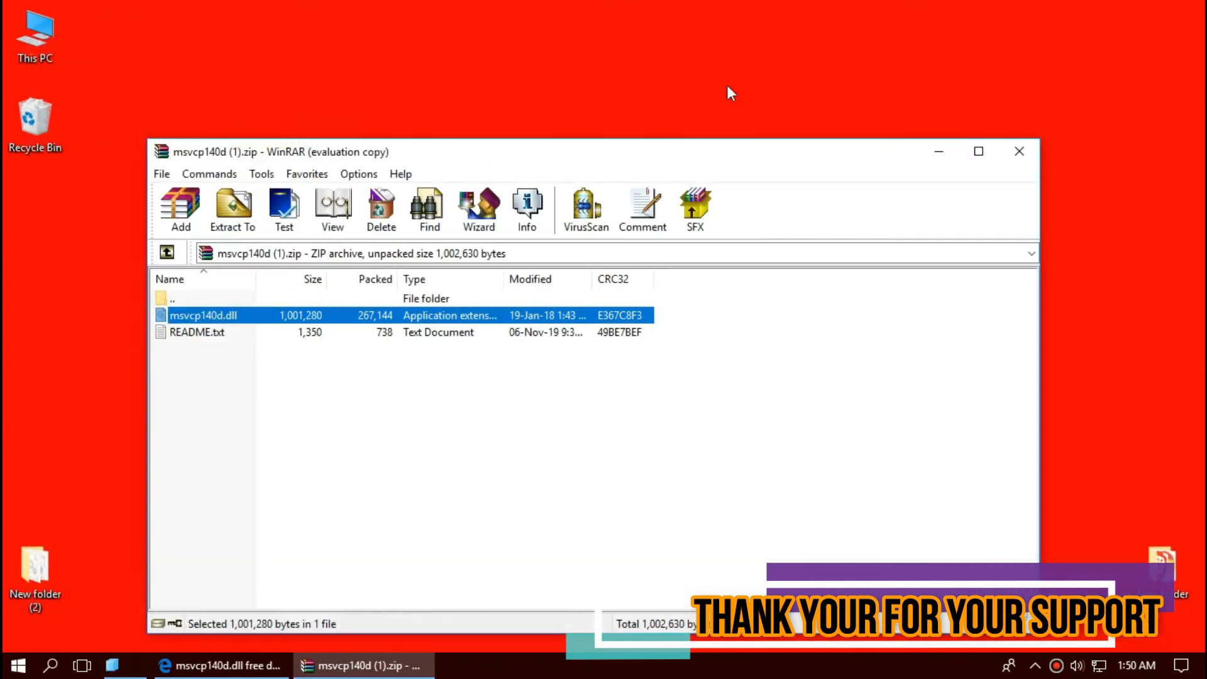
- Show the Start menu's Sleep, Shut down and Restart options
left_click(17, 665)
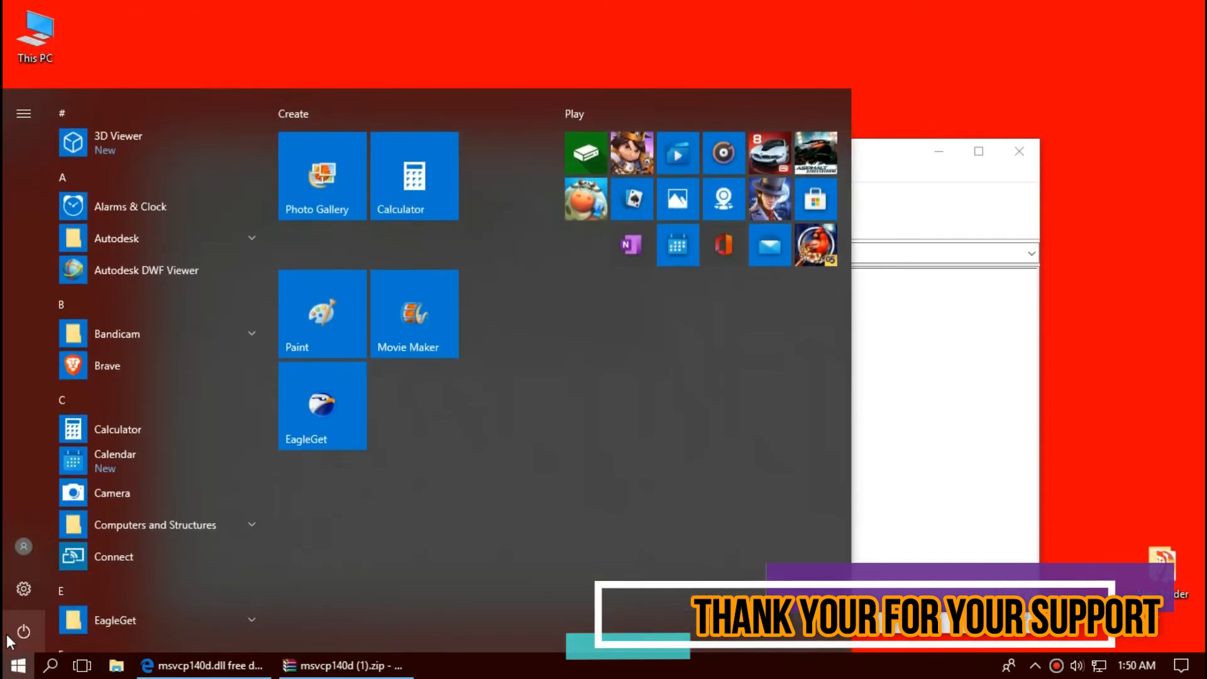
left_click(23, 631)
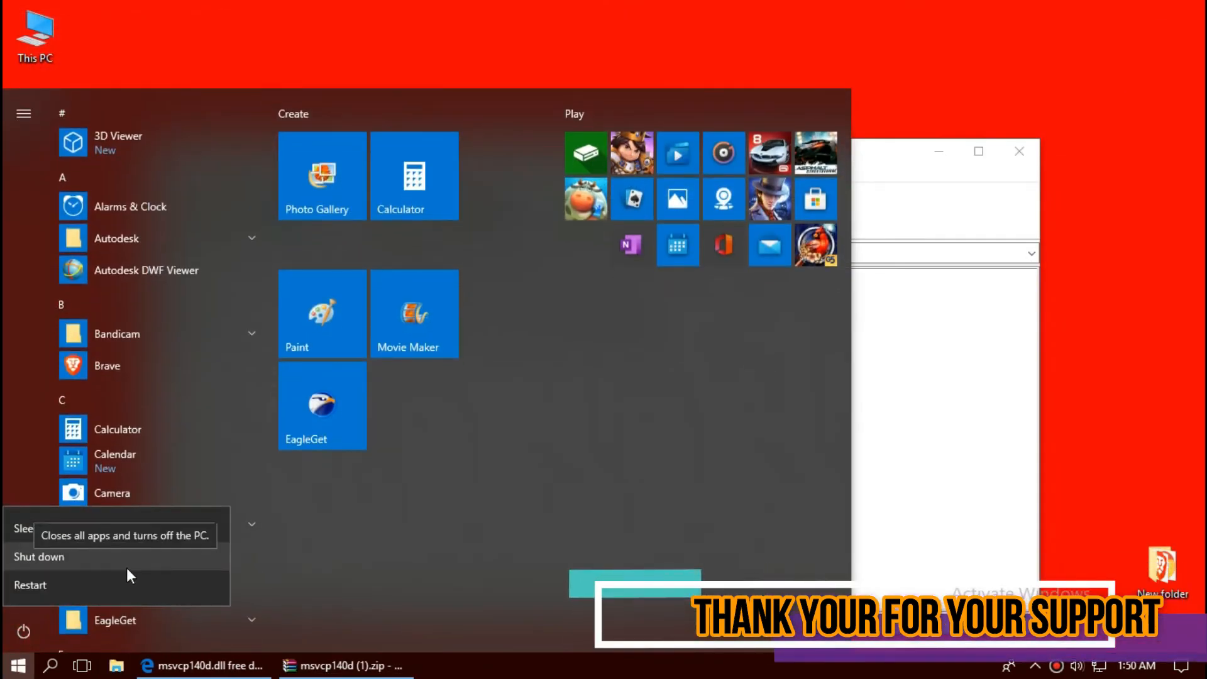